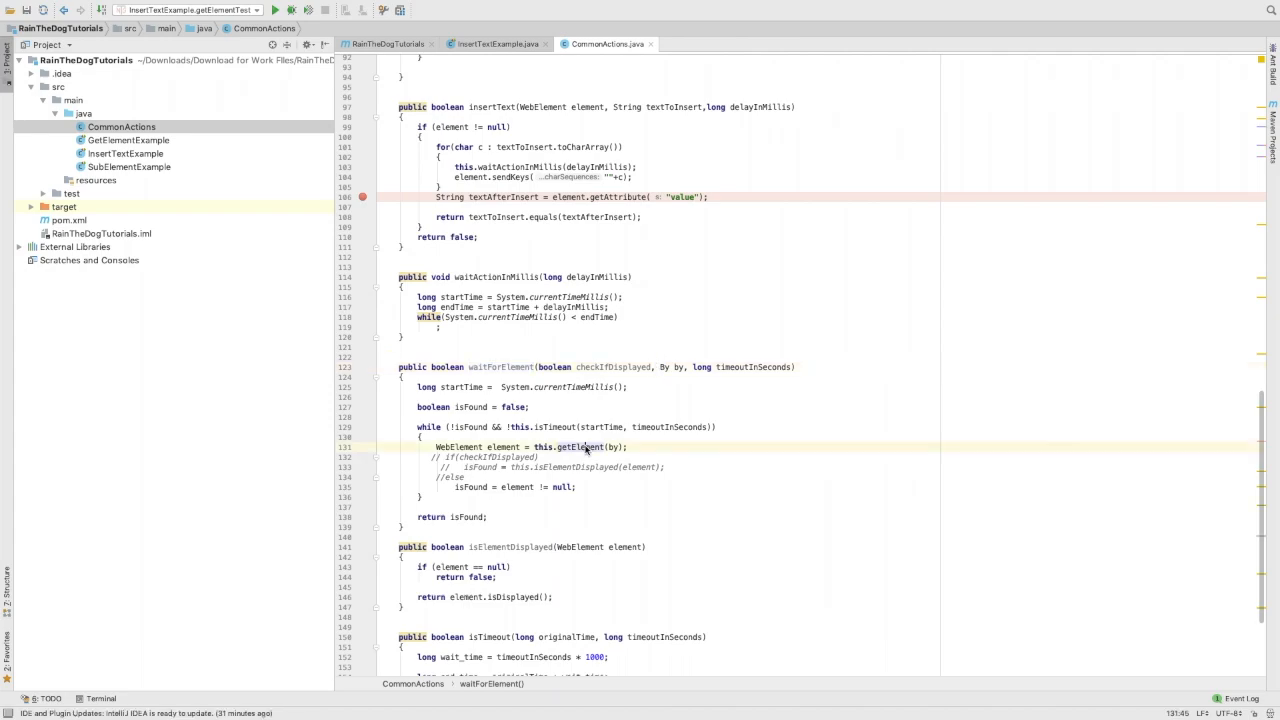
Step: Walk through isTimeout's wait_time calculation and return comparison, then waitForElement's startTime and element lookup
scroll("down", 3)
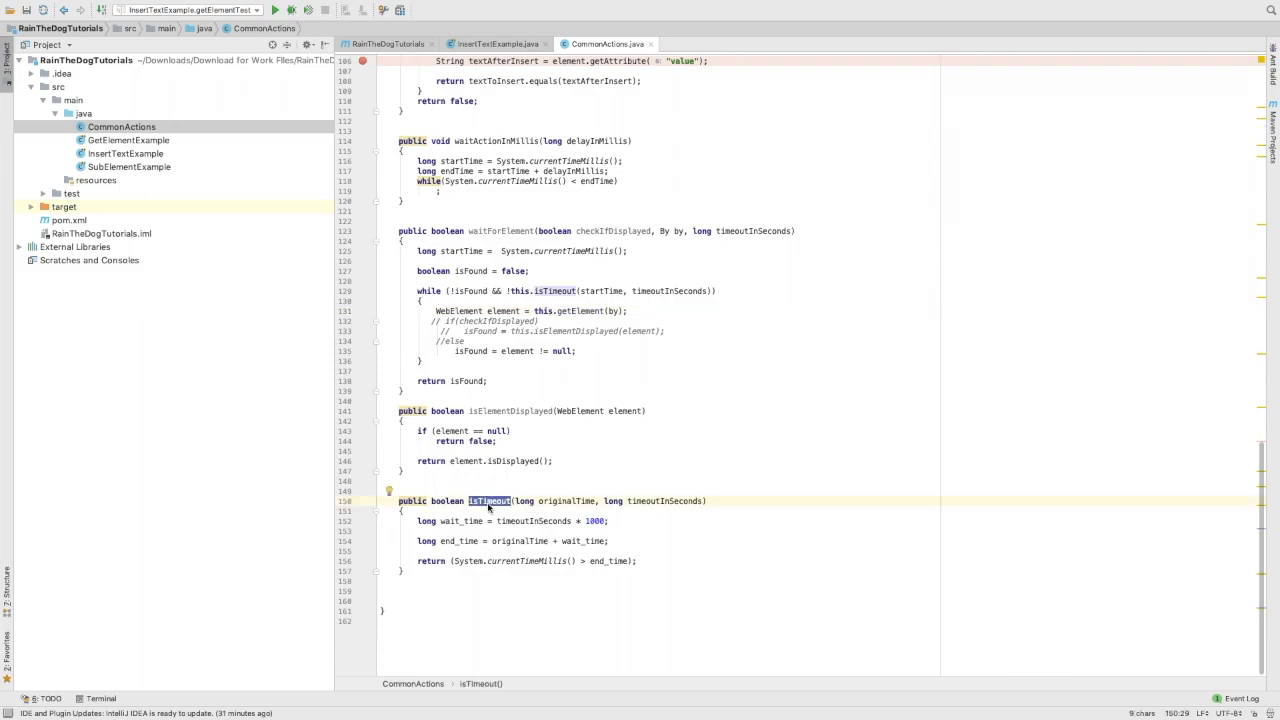
mouse_move(580, 456)
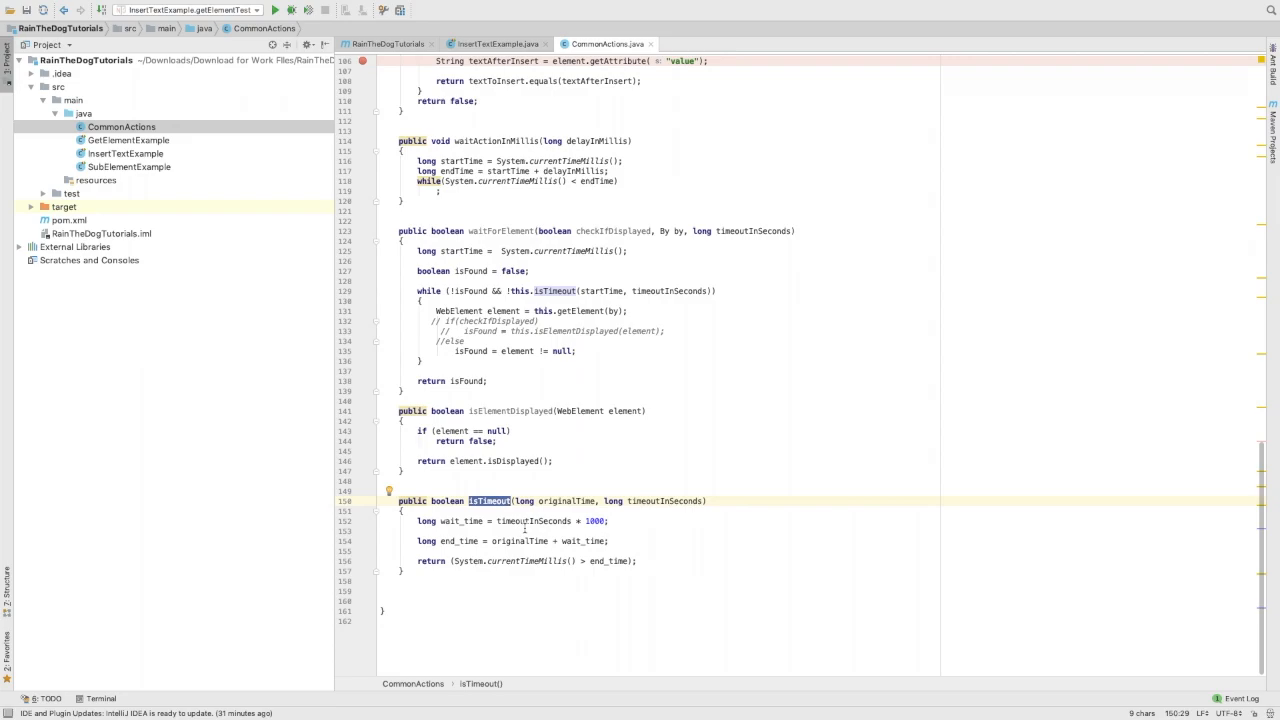
mouse_move(692, 368)
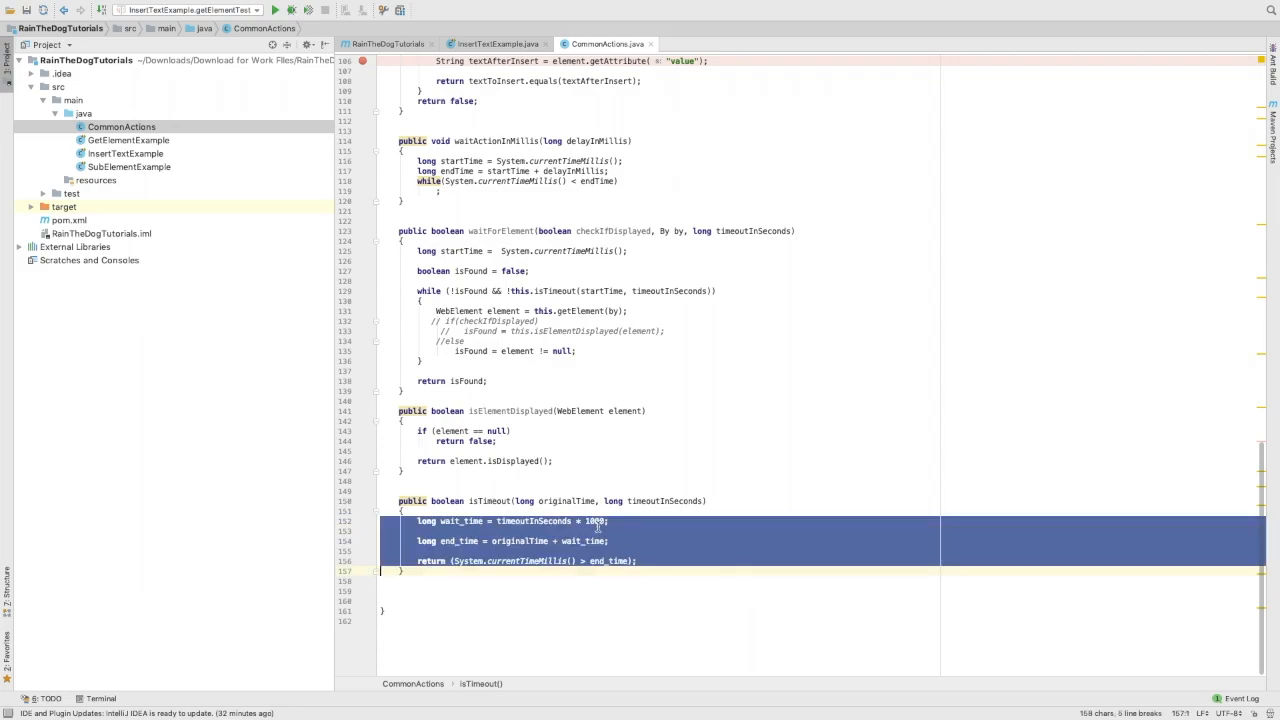
left_click(600, 532)
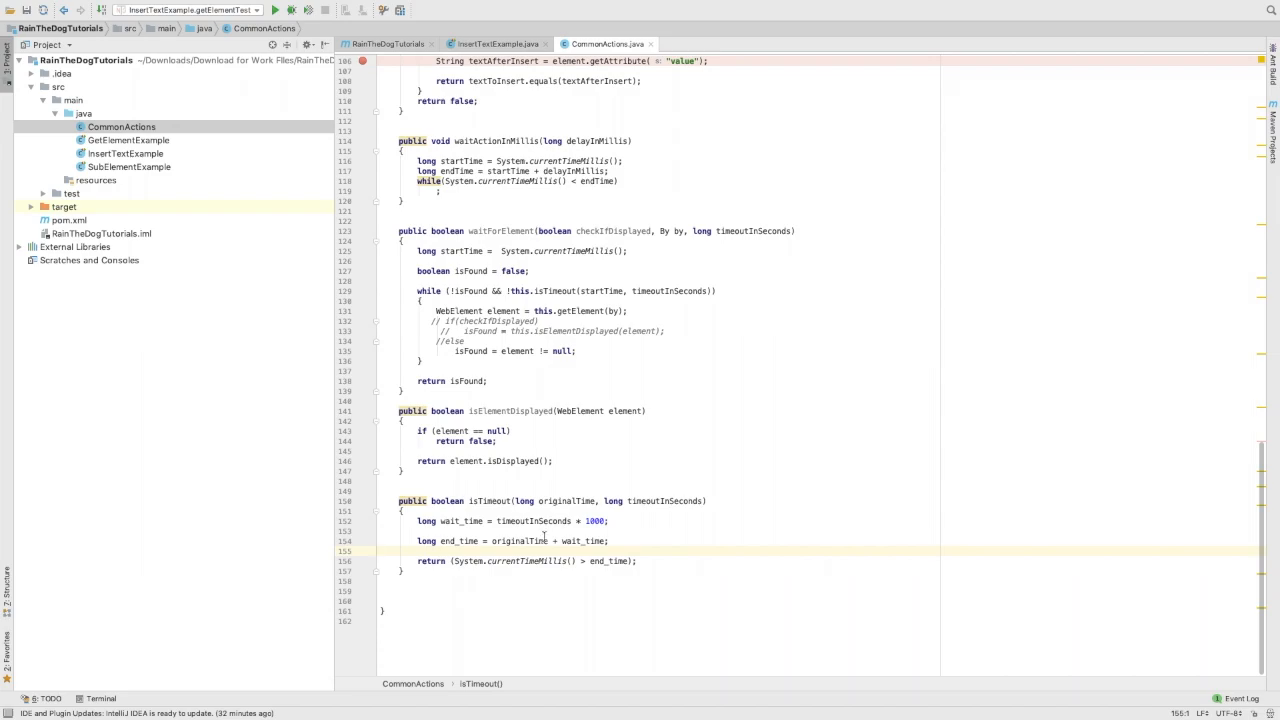
mouse_move(556, 588)
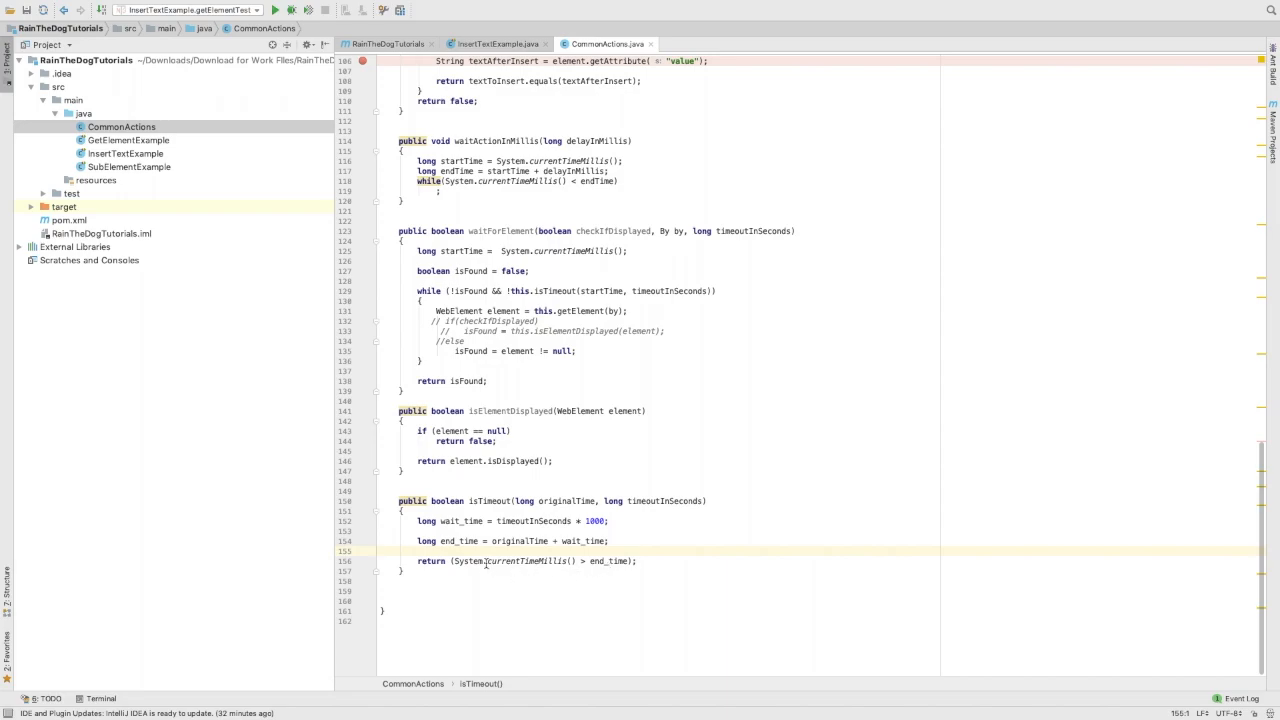
left_click(454, 292)
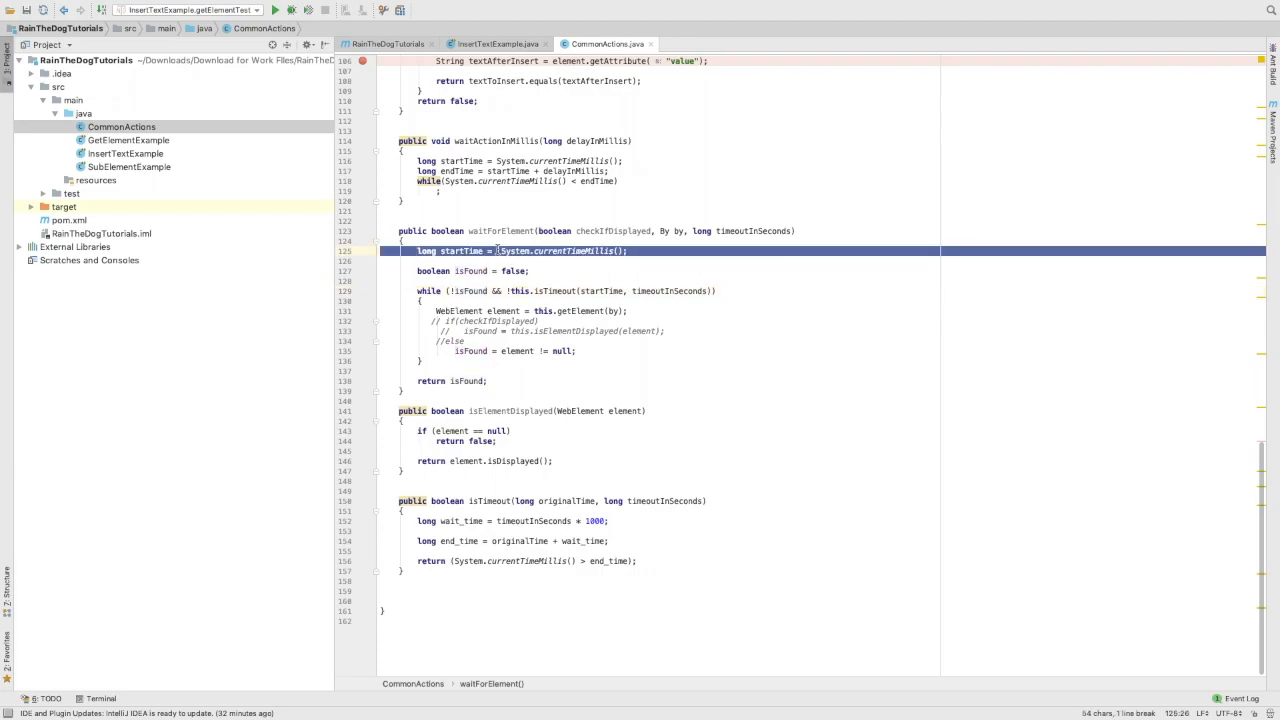
left_click(484, 272)
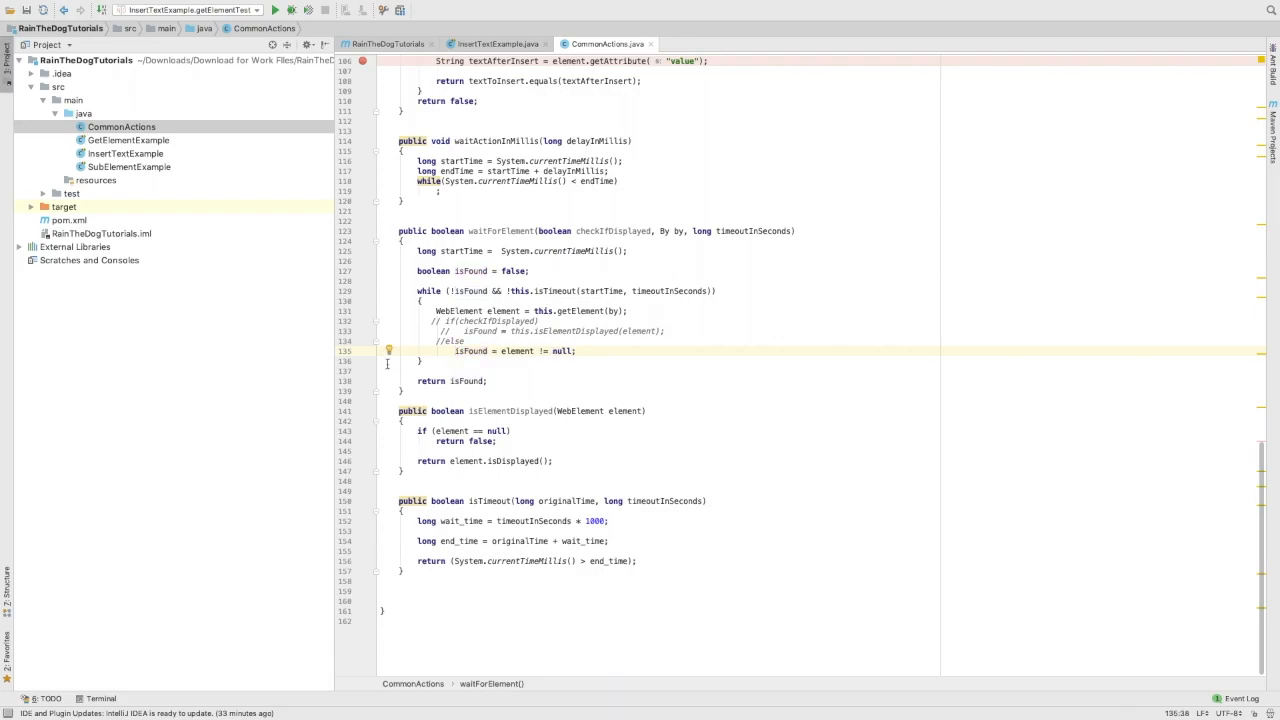
mouse_move(408, 300)
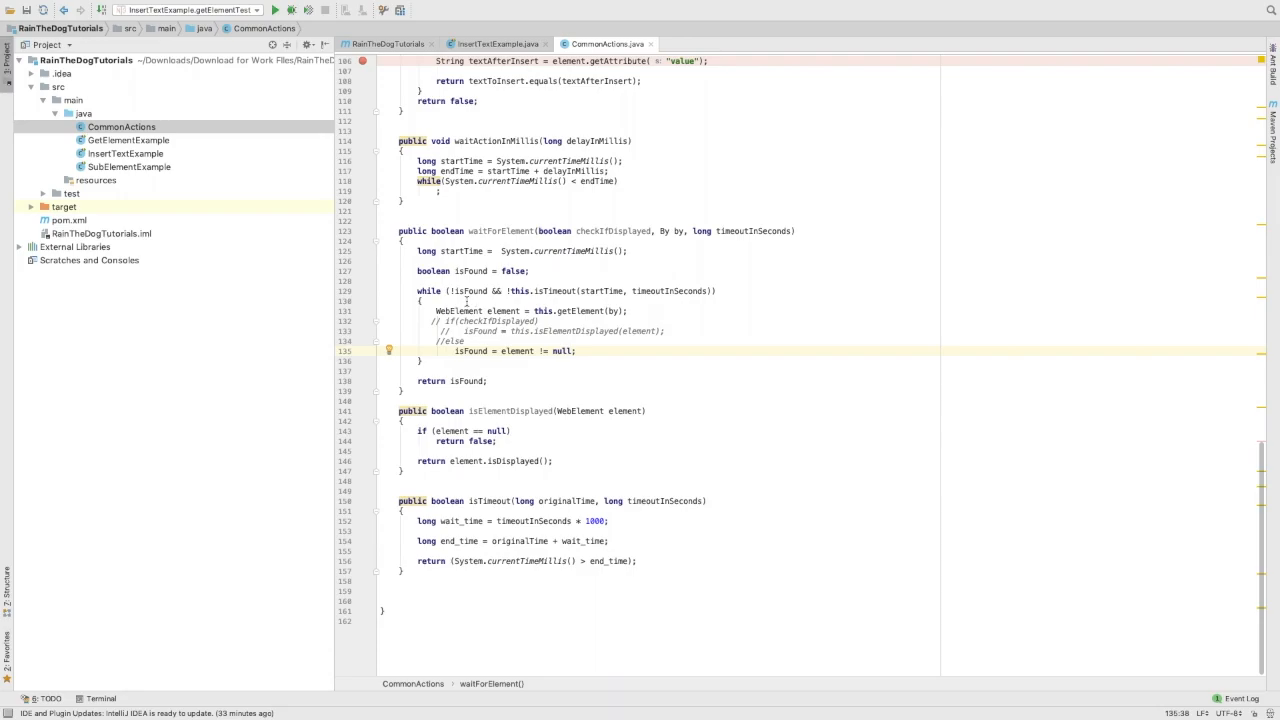
double_click(556, 292)
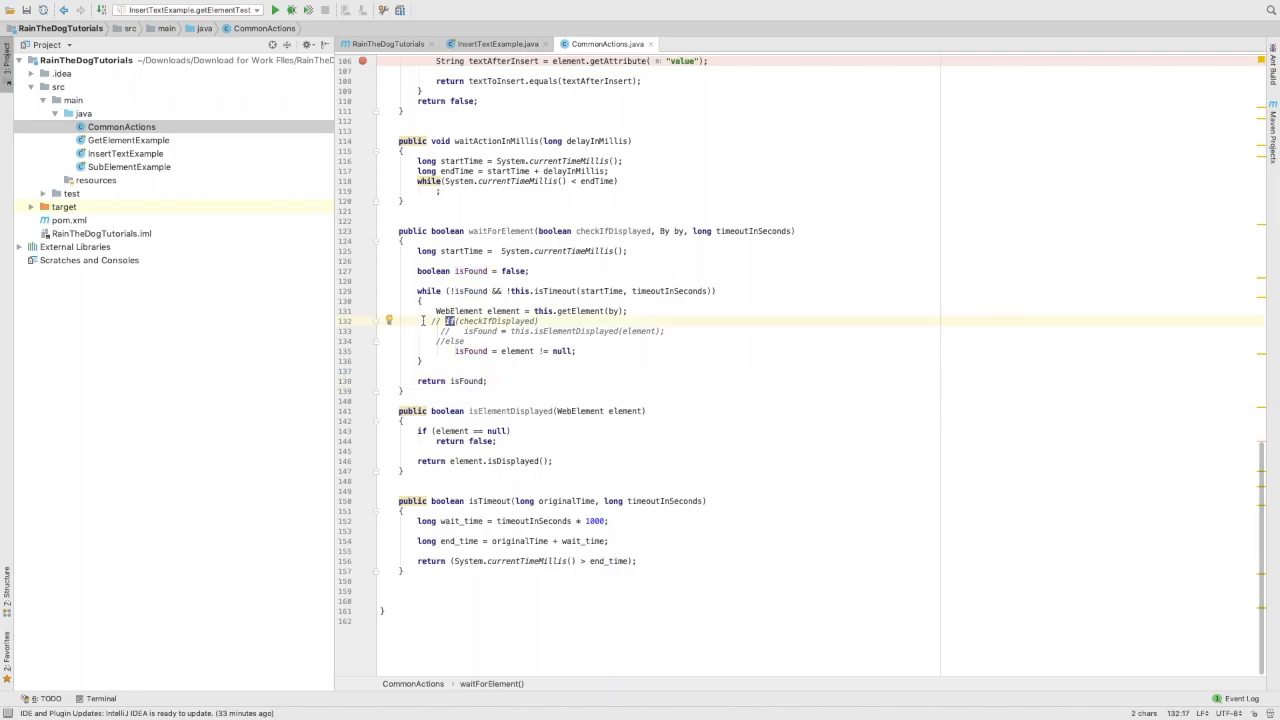
Step: Uncomment the checkIfDisplayed if/else branch and highlight usages of checkIfDisplayed and element
left_click_drag(430, 320, 470, 340)
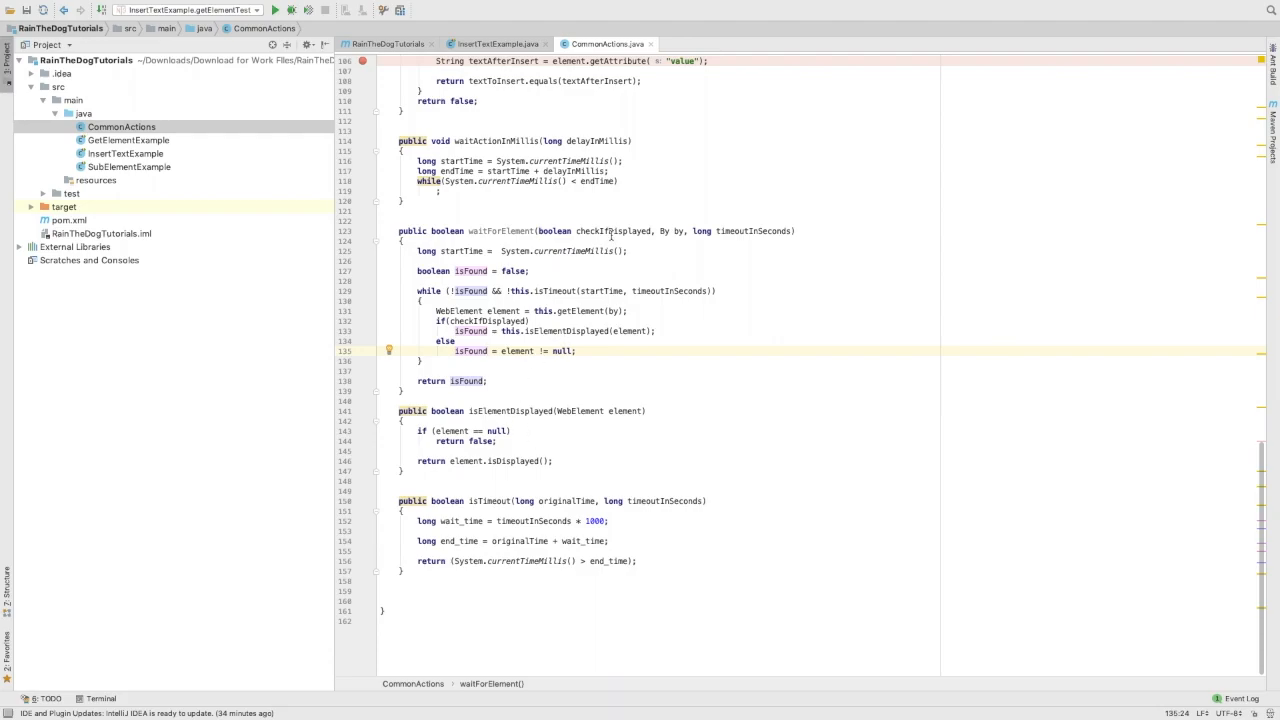
double_click(608, 232)
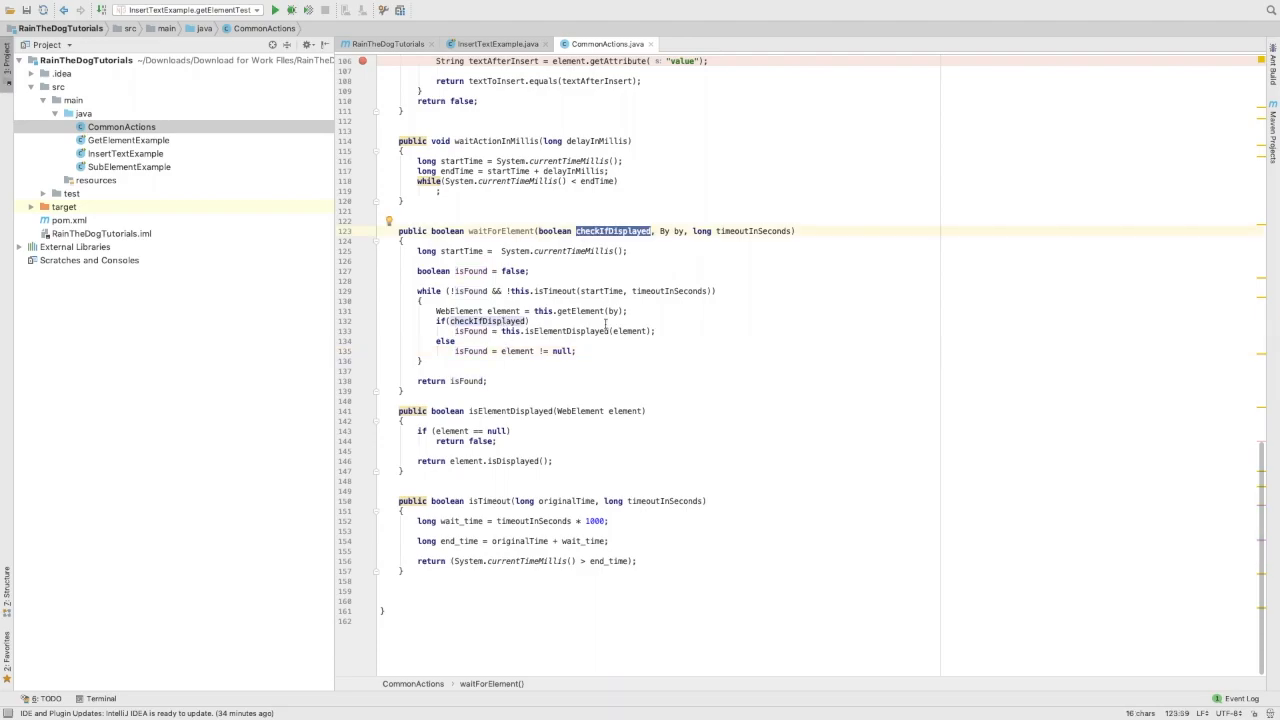
mouse_move(568, 210)
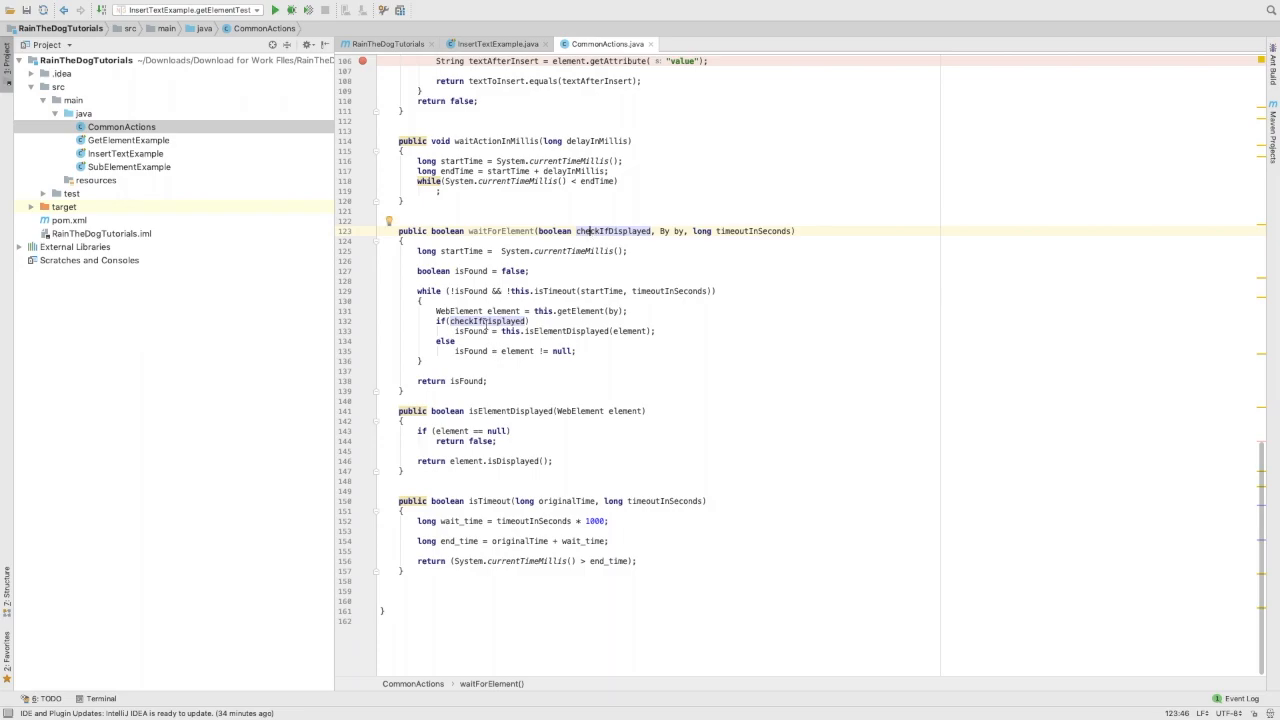
double_click(464, 320)
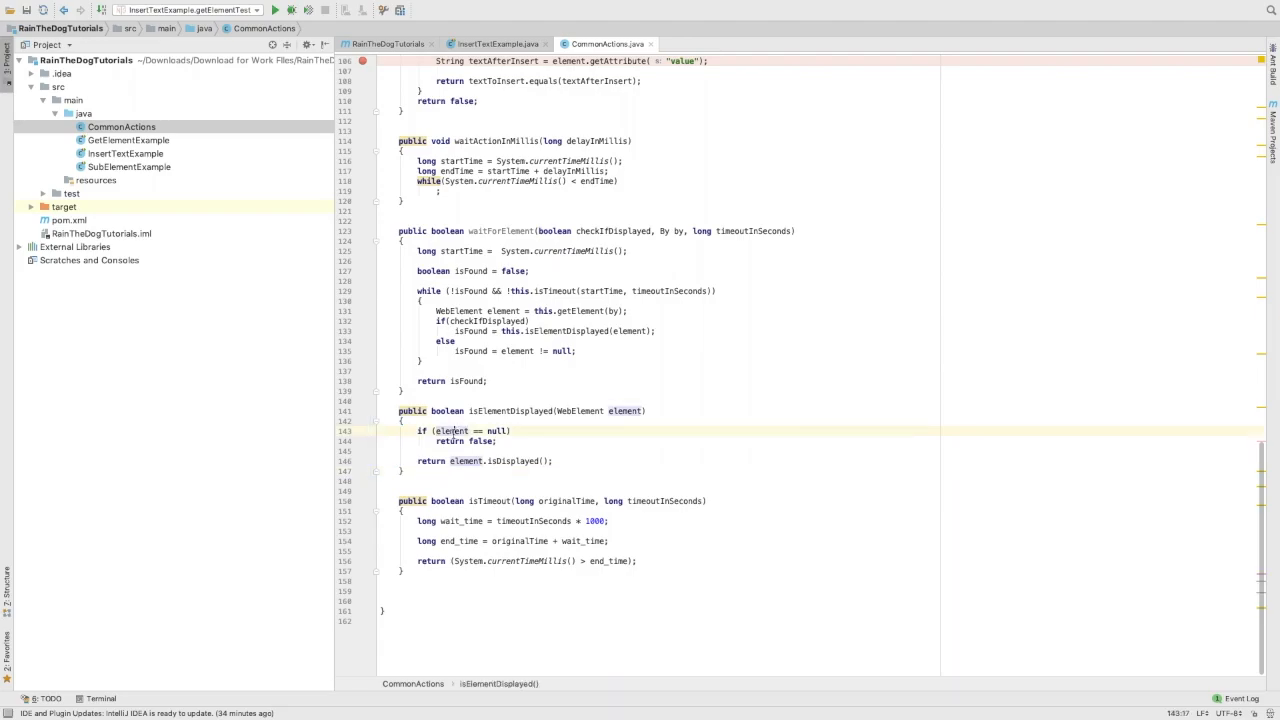
left_click(436, 460)
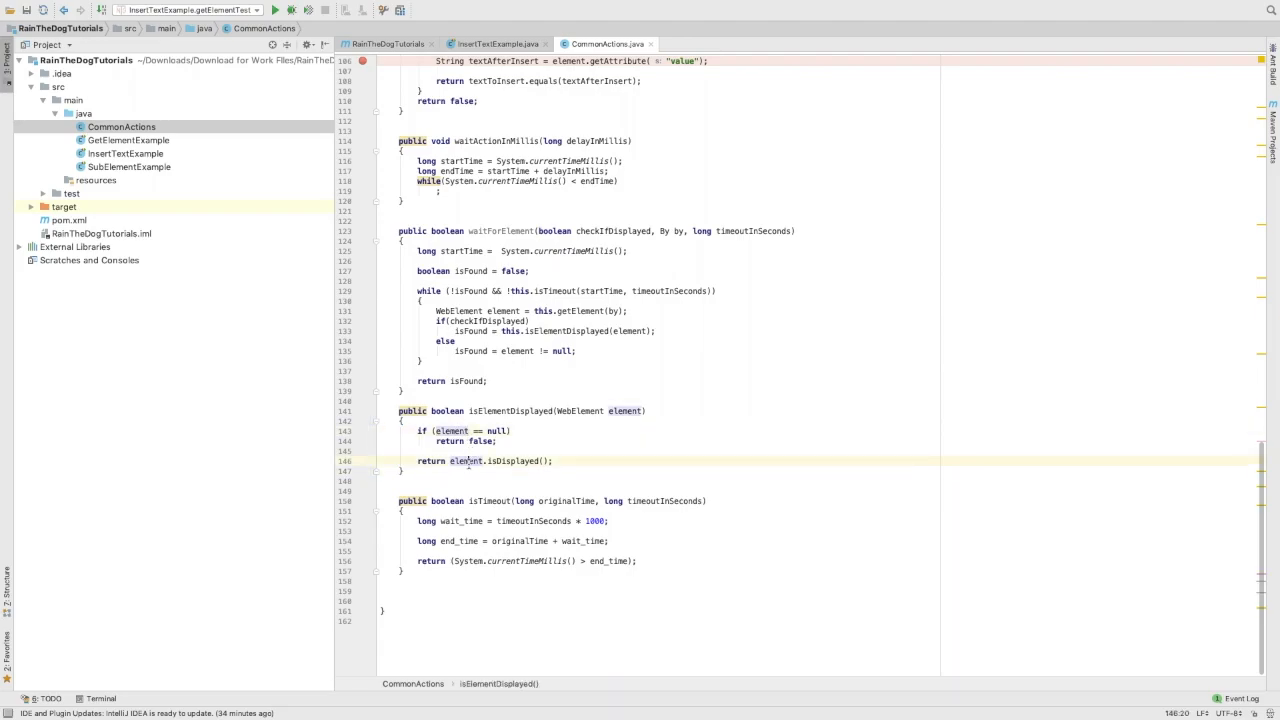